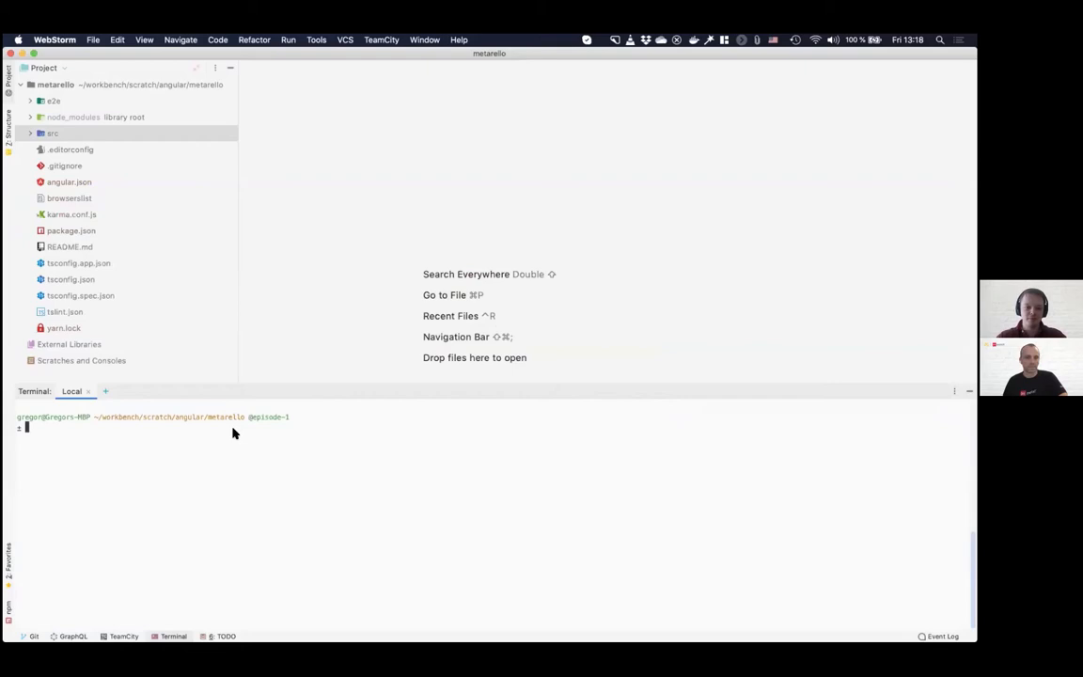
pyautogui.moveTo(173, 467)
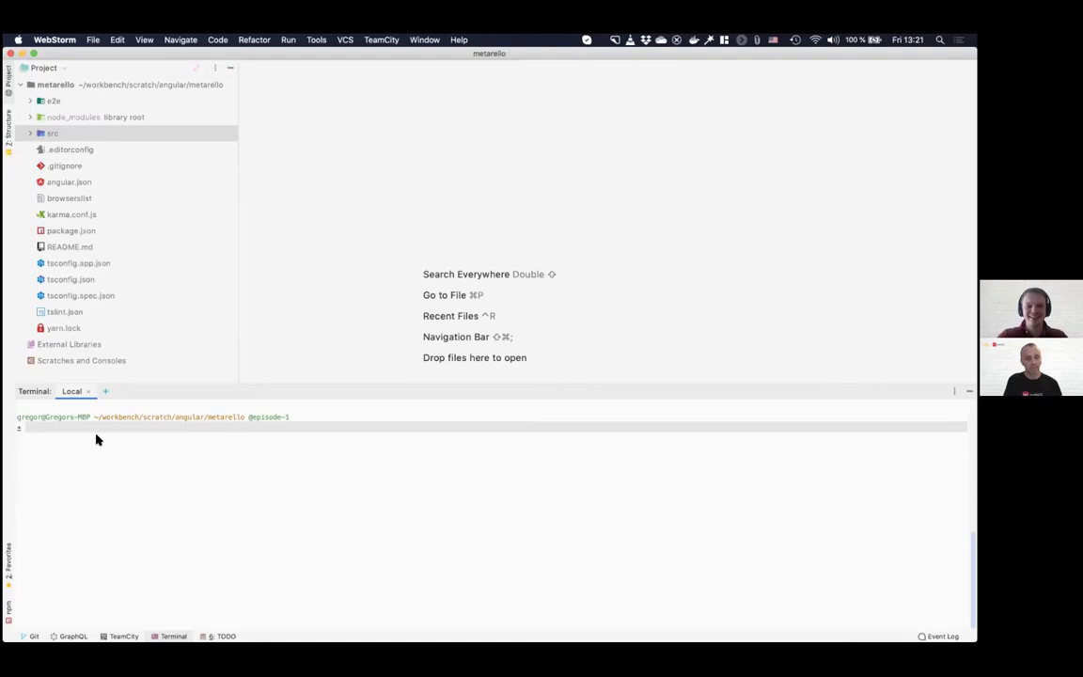
pyautogui.write('ng add @')
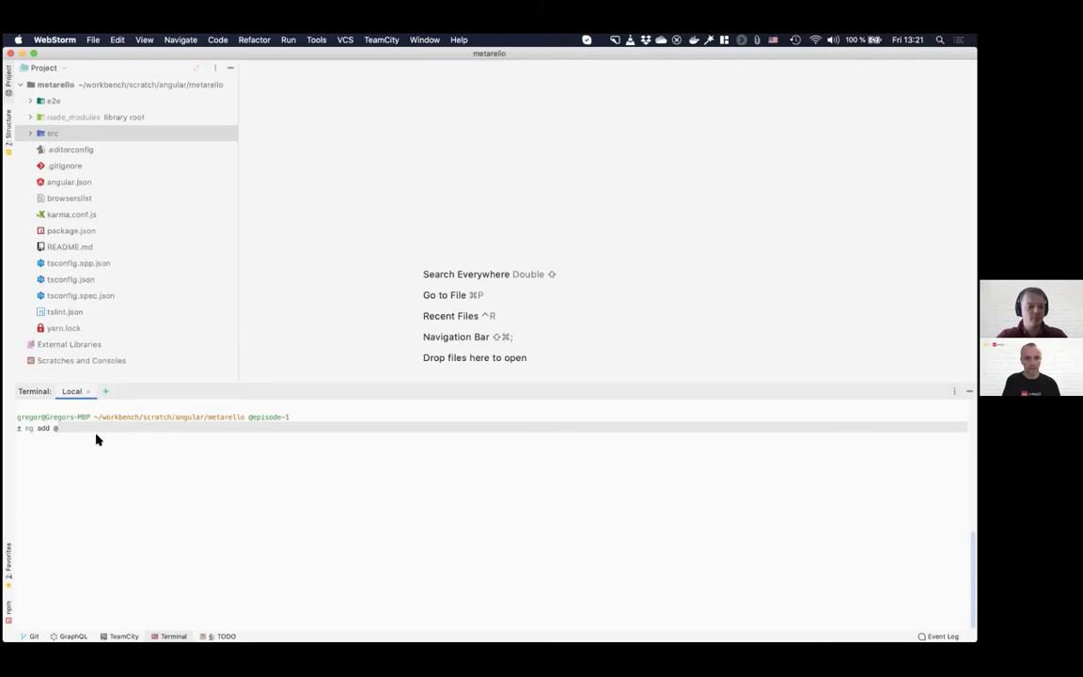
pyautogui.write('ngx-metaui/ru')
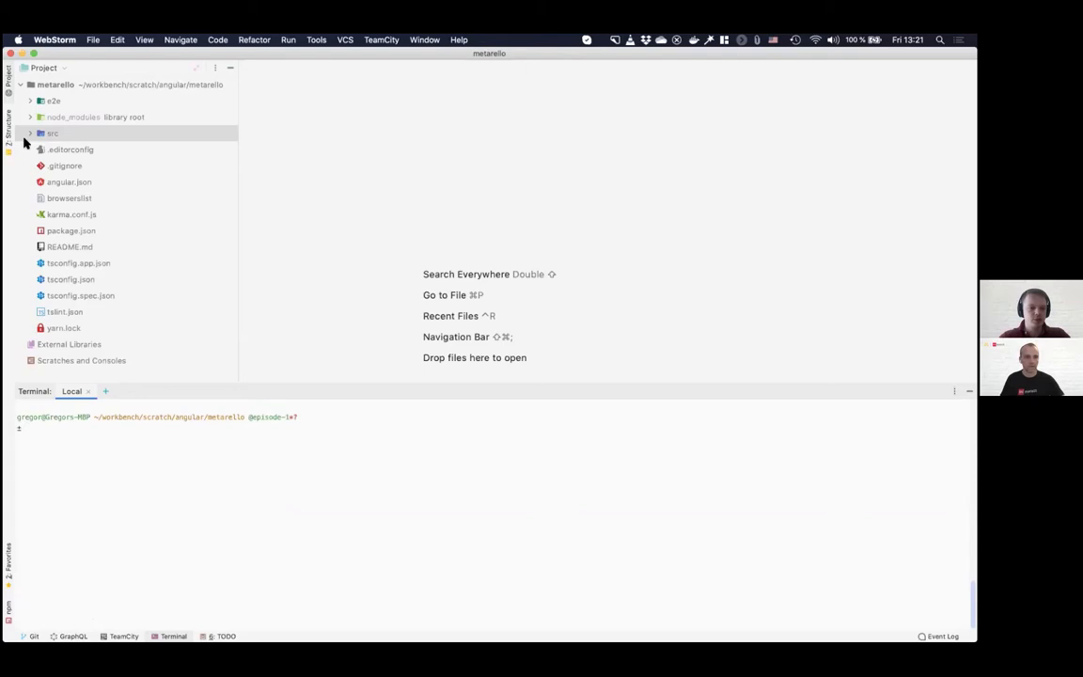
# Expand src/app to show the rules folder's rule files, README and user-rules.ts.
pyautogui.click(31, 131)
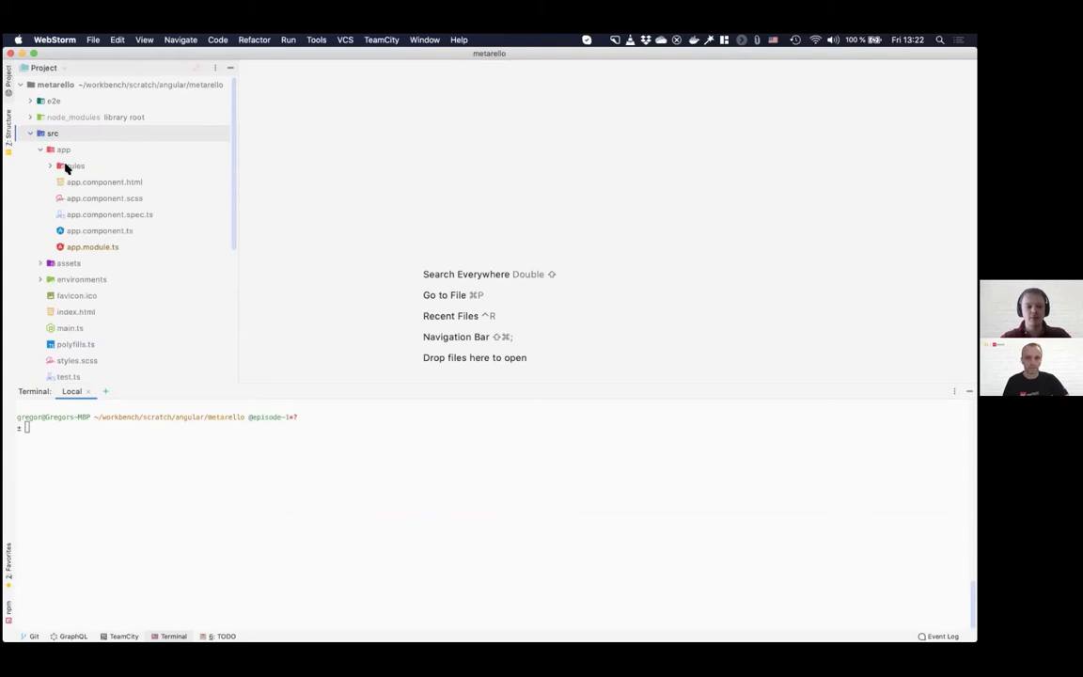
pyautogui.click(51, 166)
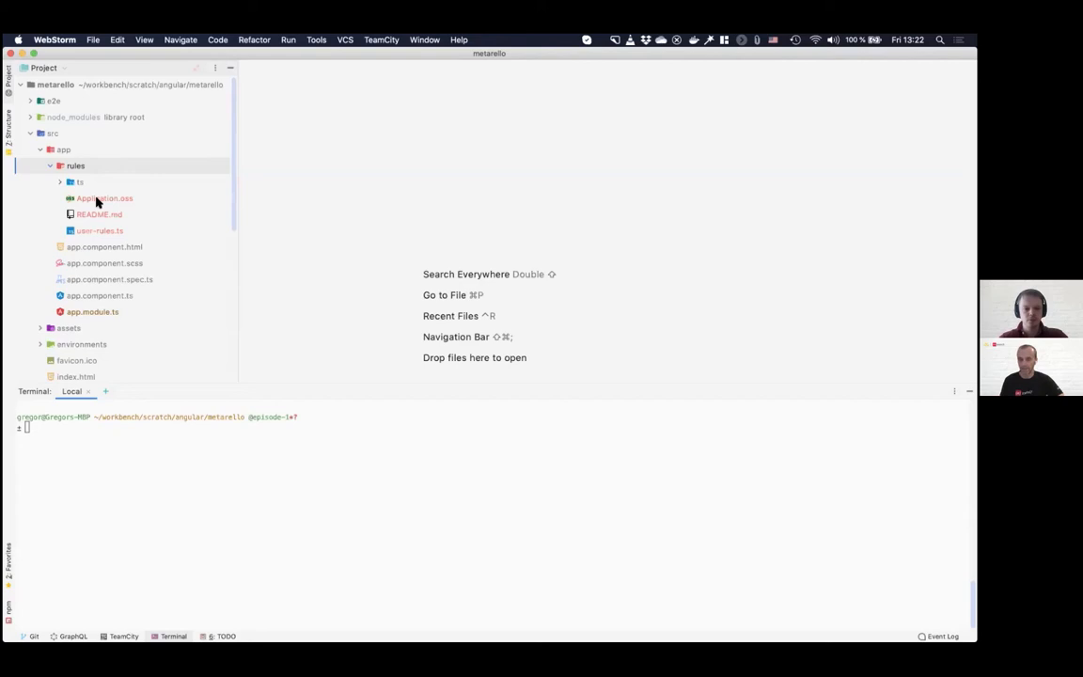
# Open Application.oss in the editor, showing its module comment and empty module block.
pyautogui.doubleClick(103, 199)
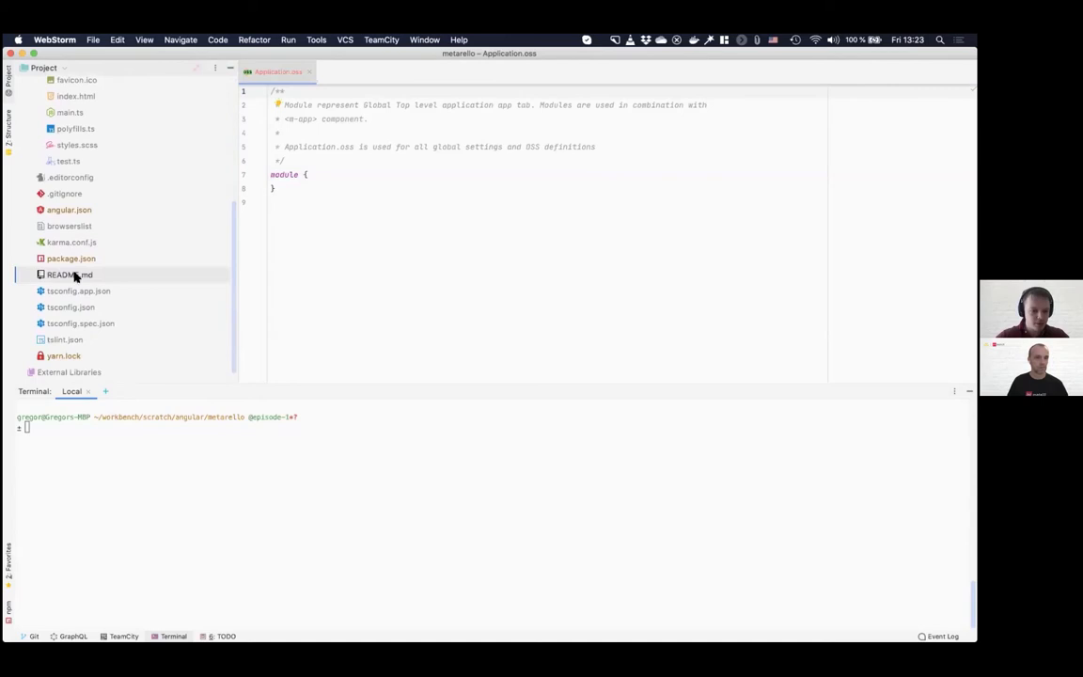
# Open README.md listing the MetaUI commands for generating the TaskDetail page.
pyautogui.doubleClick(71, 274)
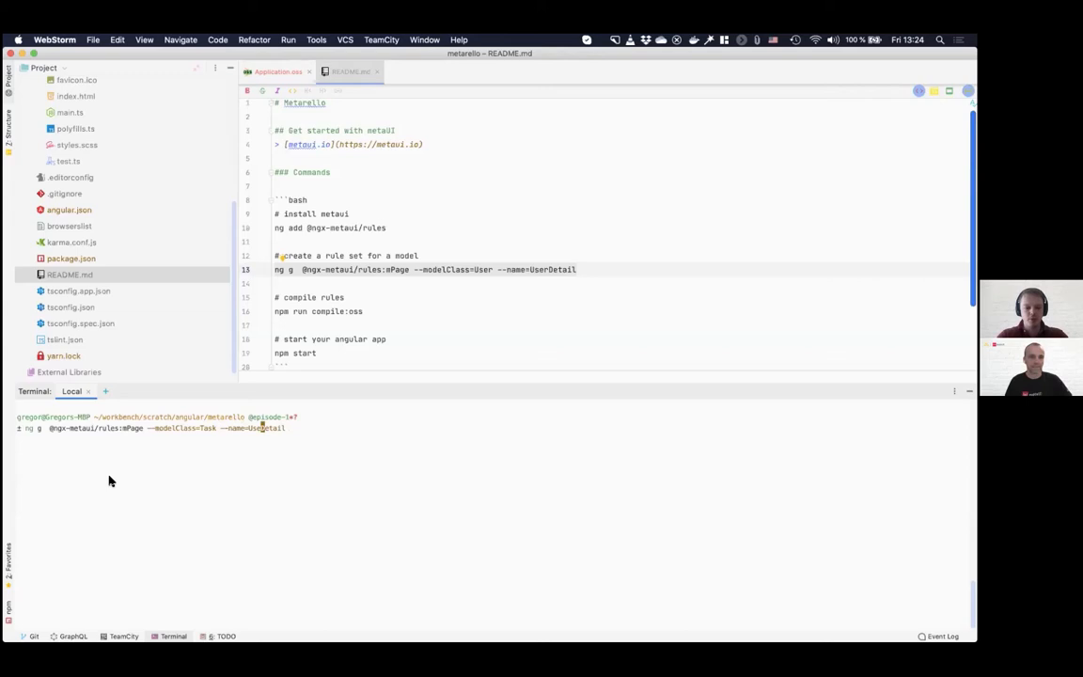
# Run the mPage schematic with --name=TaskDetail, generating the Task model, rules and component files.
pyautogui.write('TaskDetail')
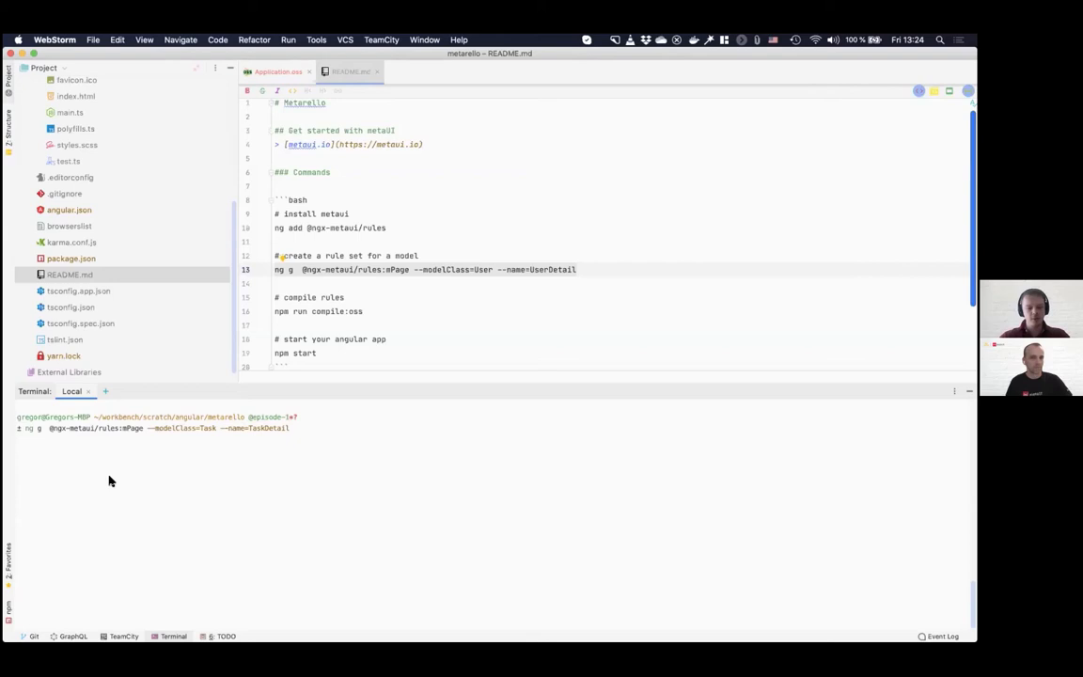
pyautogui.press('Enter')
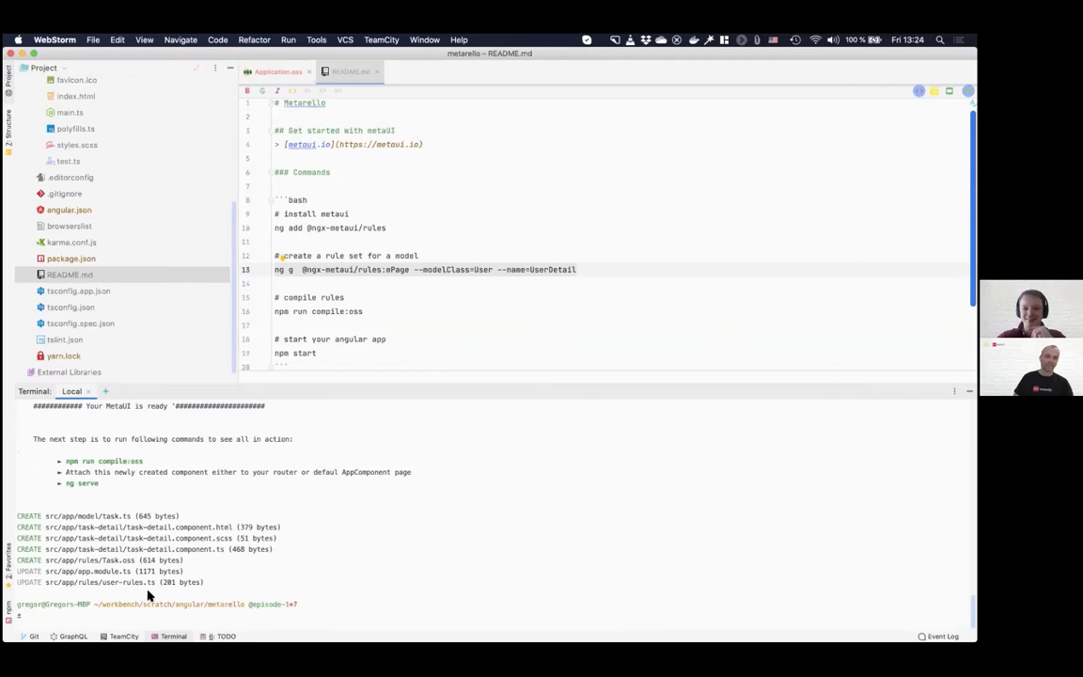
pyautogui.moveTo(180, 240)
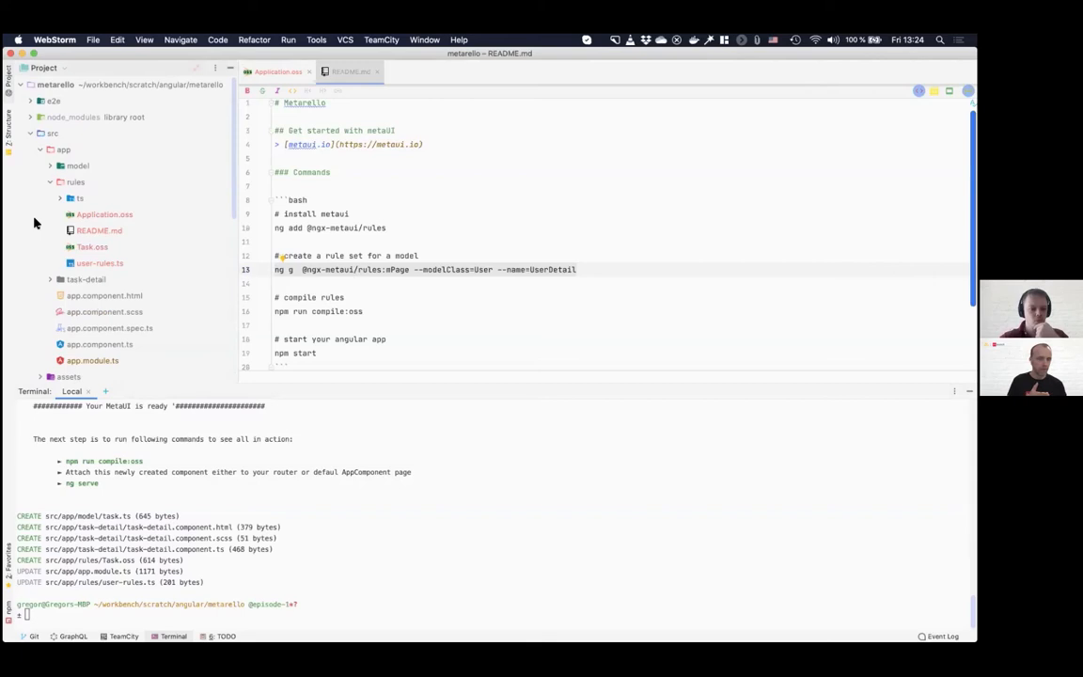
# Open task.ts under src/app/model showing the Task class with identity and getTypes.
pyautogui.click(91, 181)
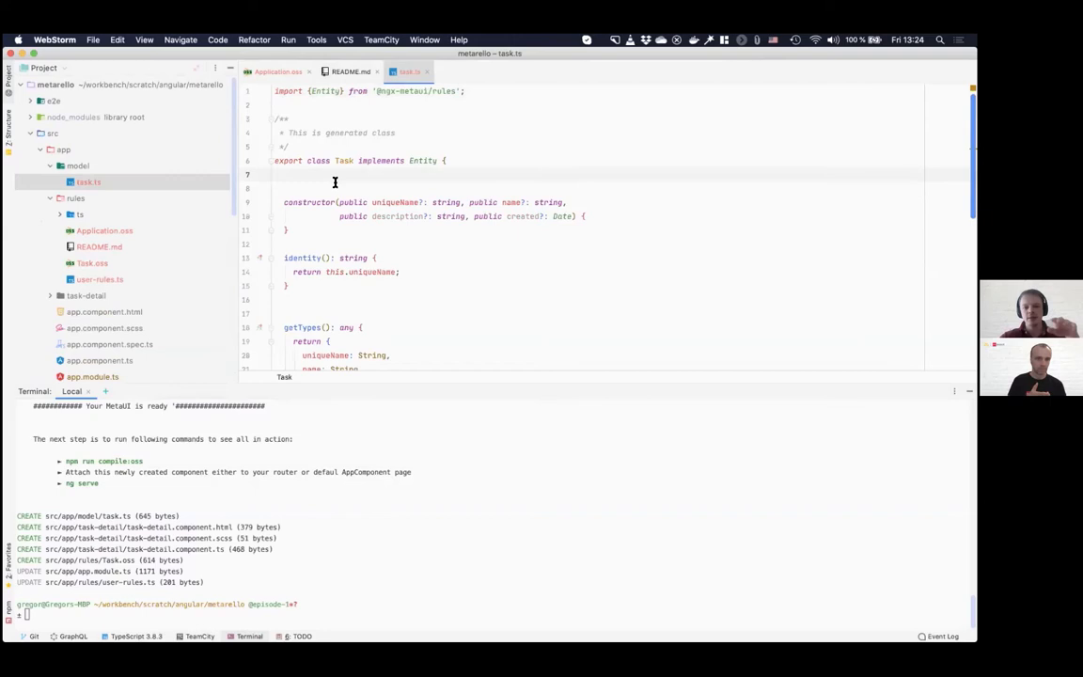
pyautogui.moveTo(307, 171)
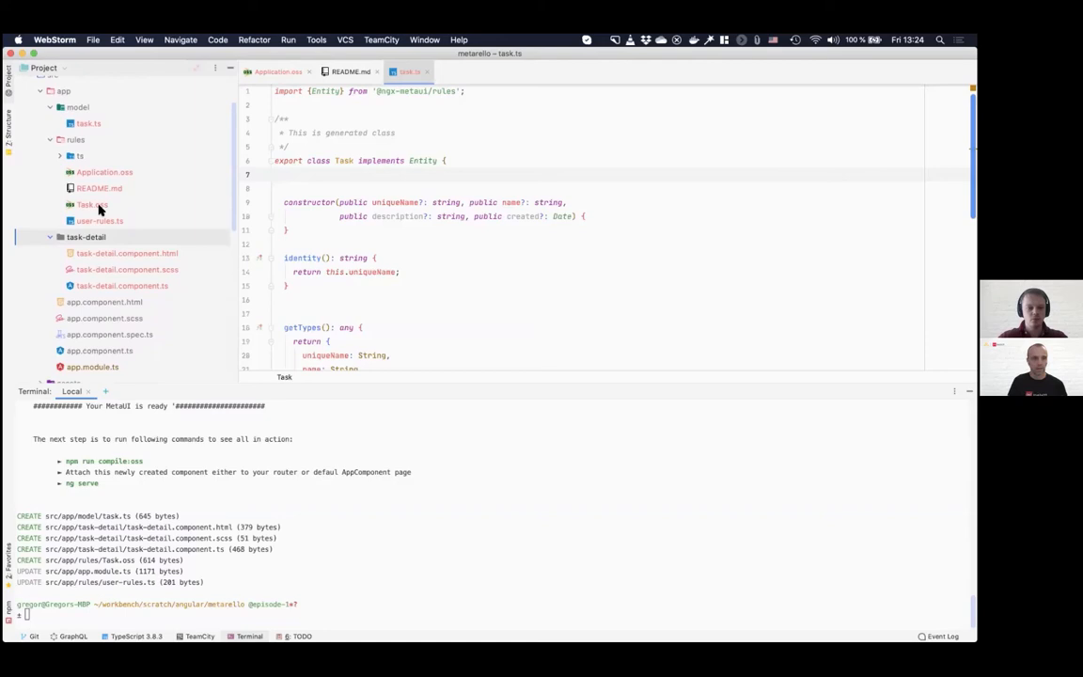
pyautogui.click(86, 209)
pyautogui.write('npm c')
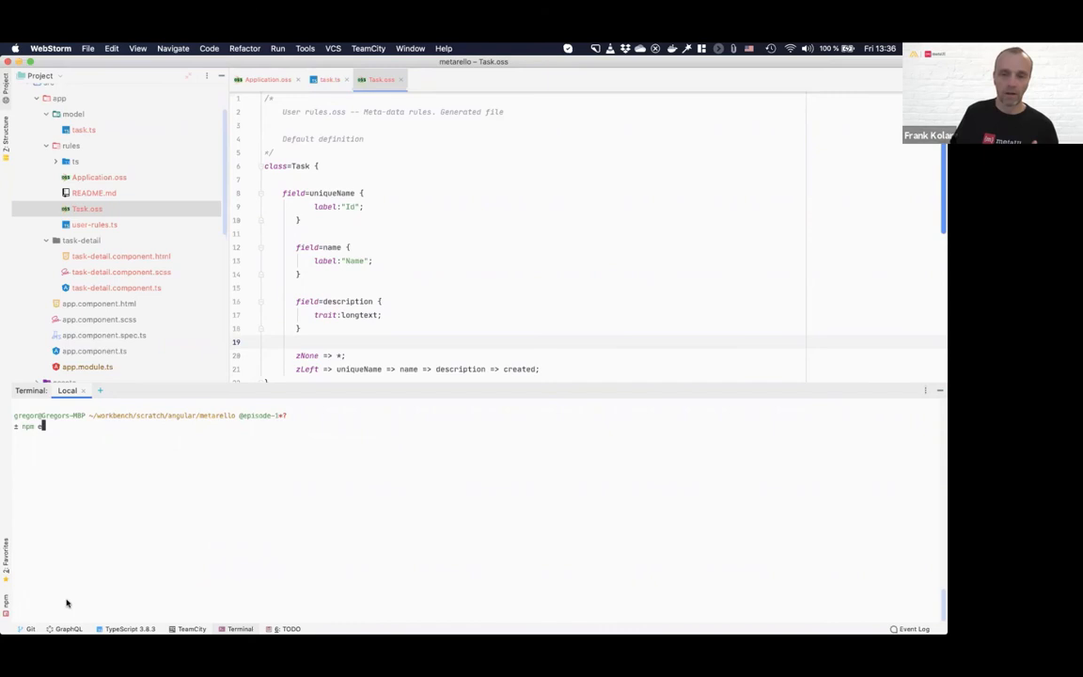
# Run npm run compile:oss to build Application.oss and Task.oss into TypeScript rule modules.
pyautogui.write('run compile:oss')
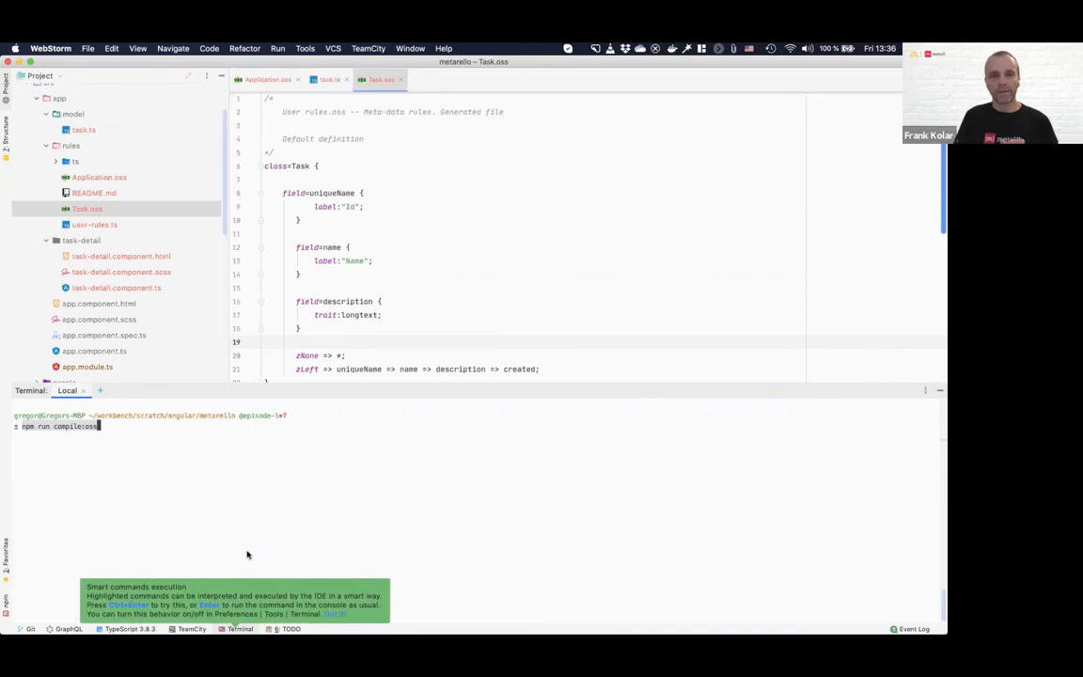
pyautogui.moveTo(392, 621)
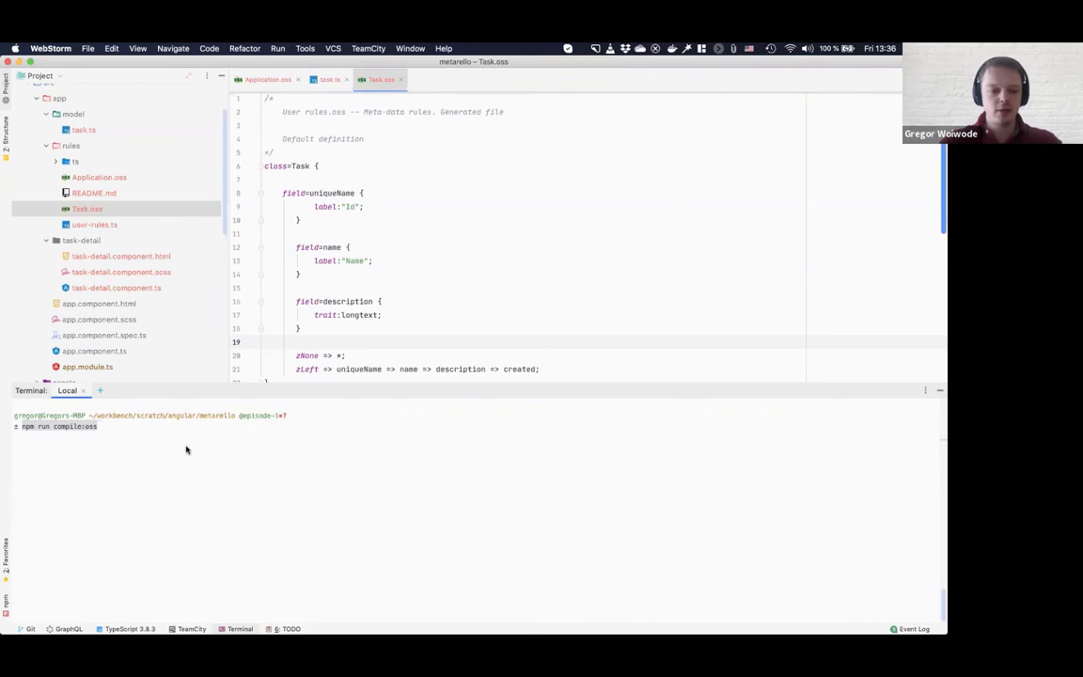
pyautogui.press('Enter')
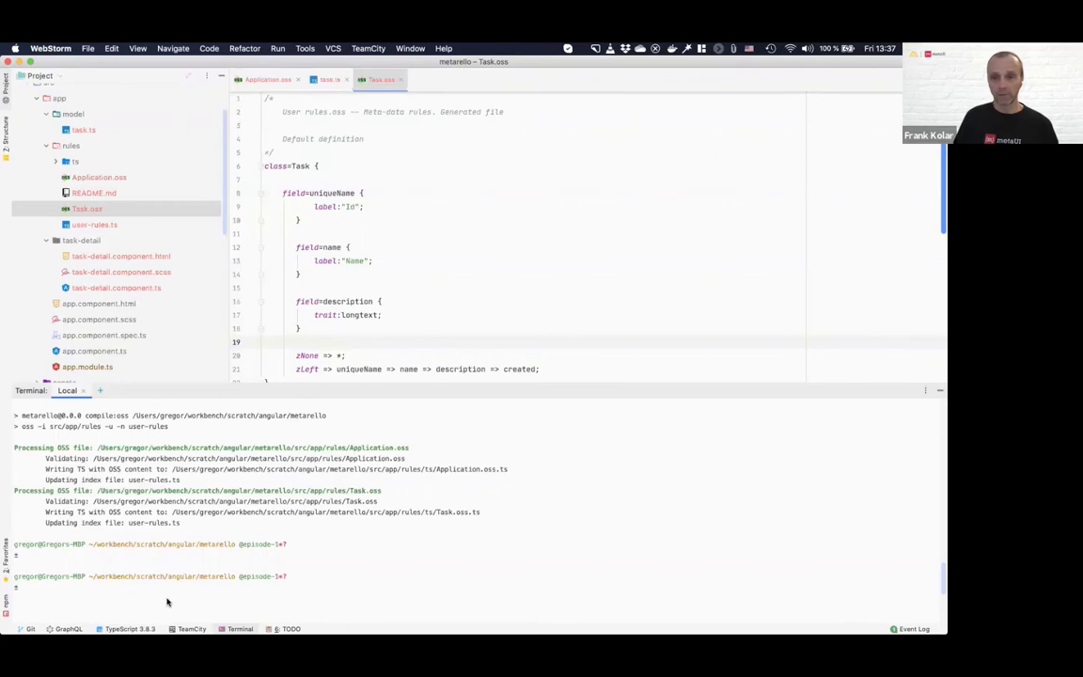
# Run npm start to launch the Angular dev server serving the app locally.
pyautogui.write('npm start')
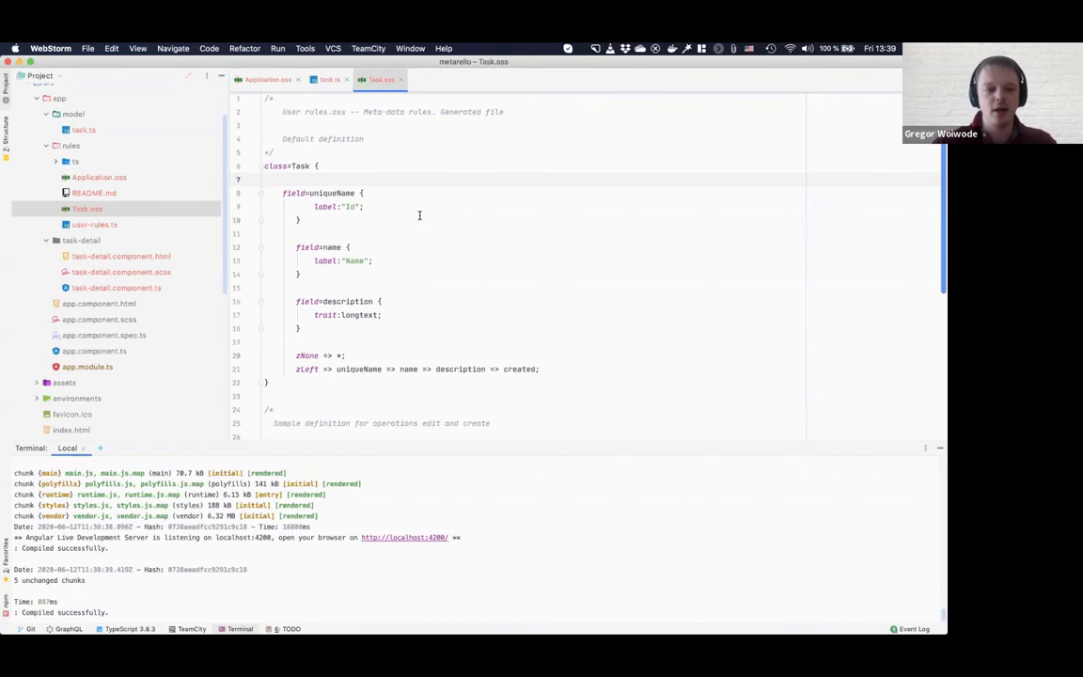
pyautogui.moveTo(91, 287)
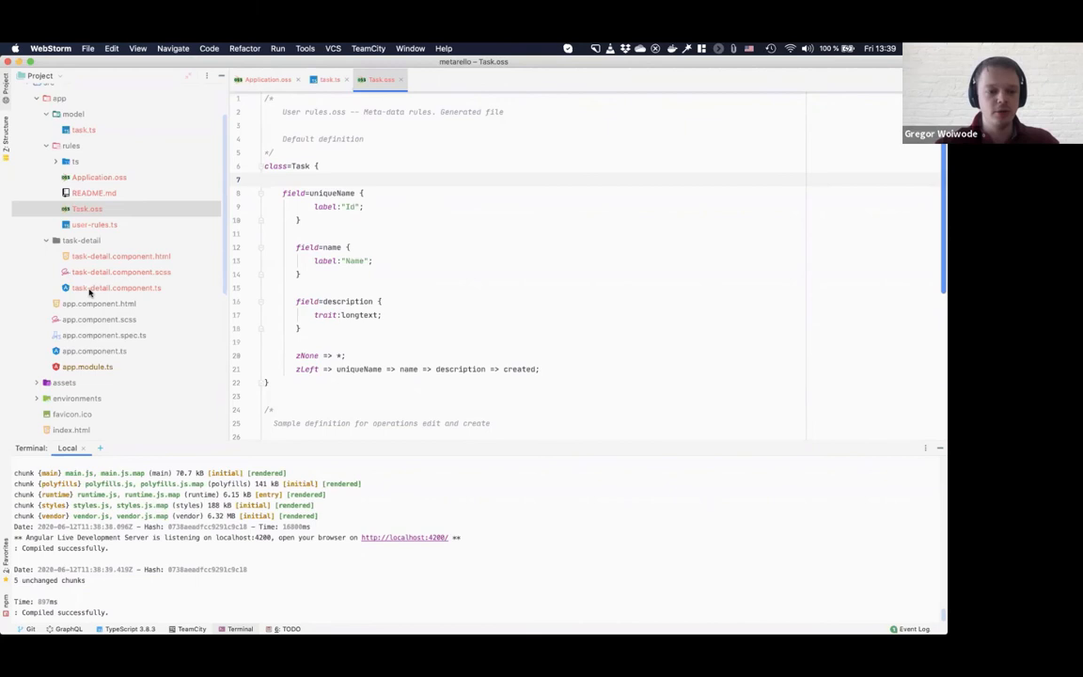
# Open task-detail.component.html with its Create/Edit/View buttons and m-context block.
pyautogui.click(116, 286)
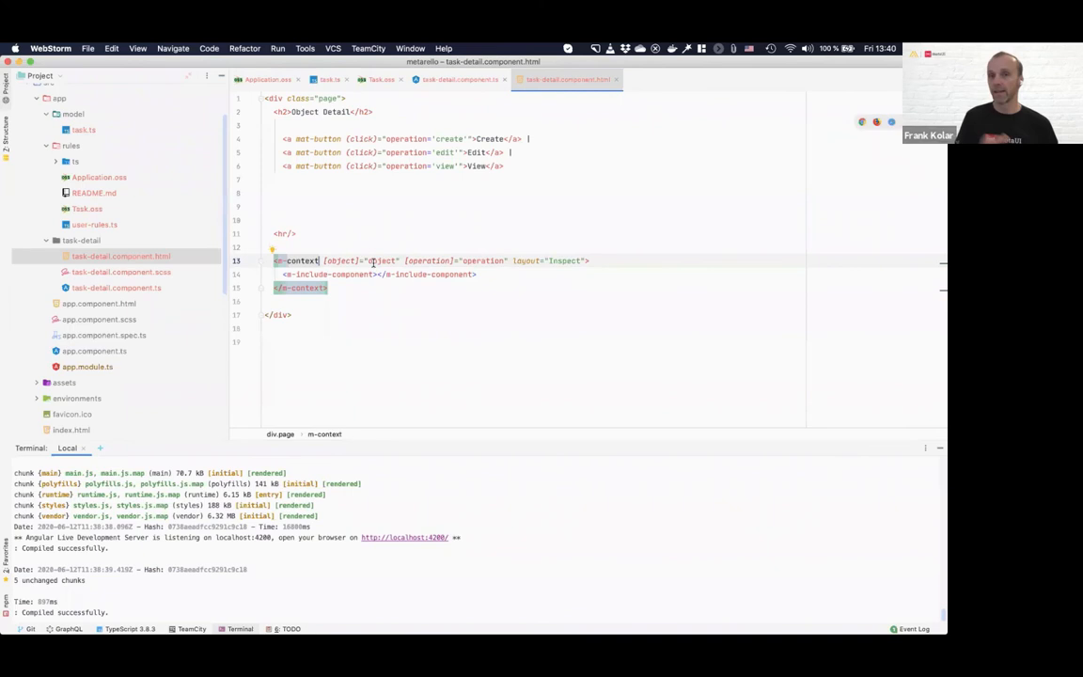
# Select the object binding in m-context, then open the empty app.component.html template.
pyautogui.doubleClick(380, 259)
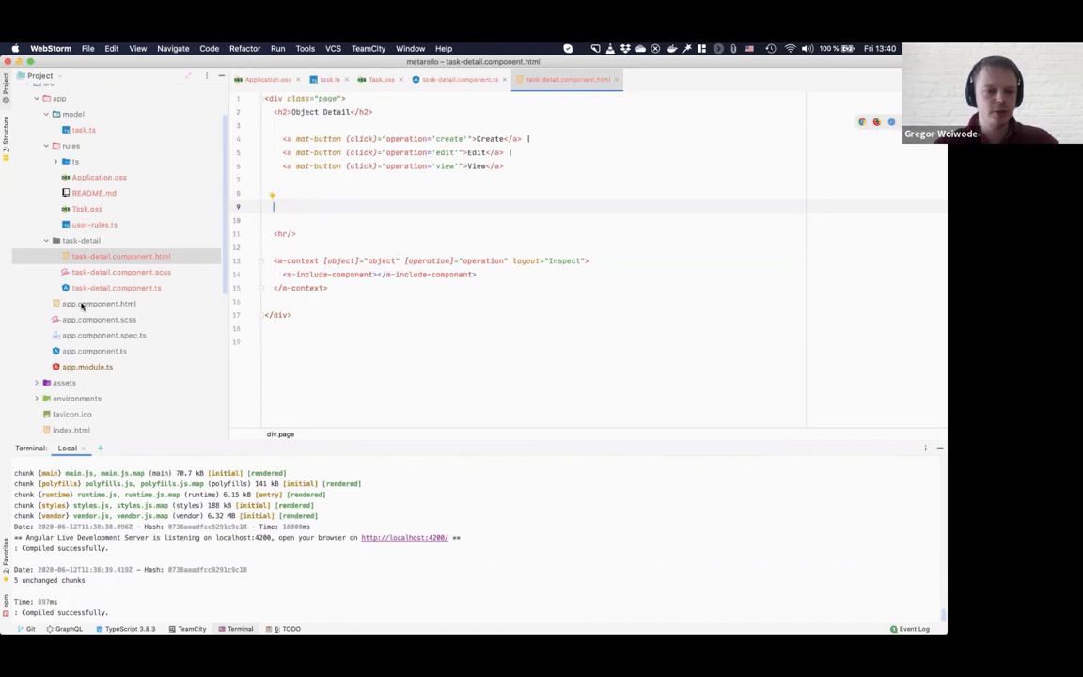
pyautogui.click(98, 302)
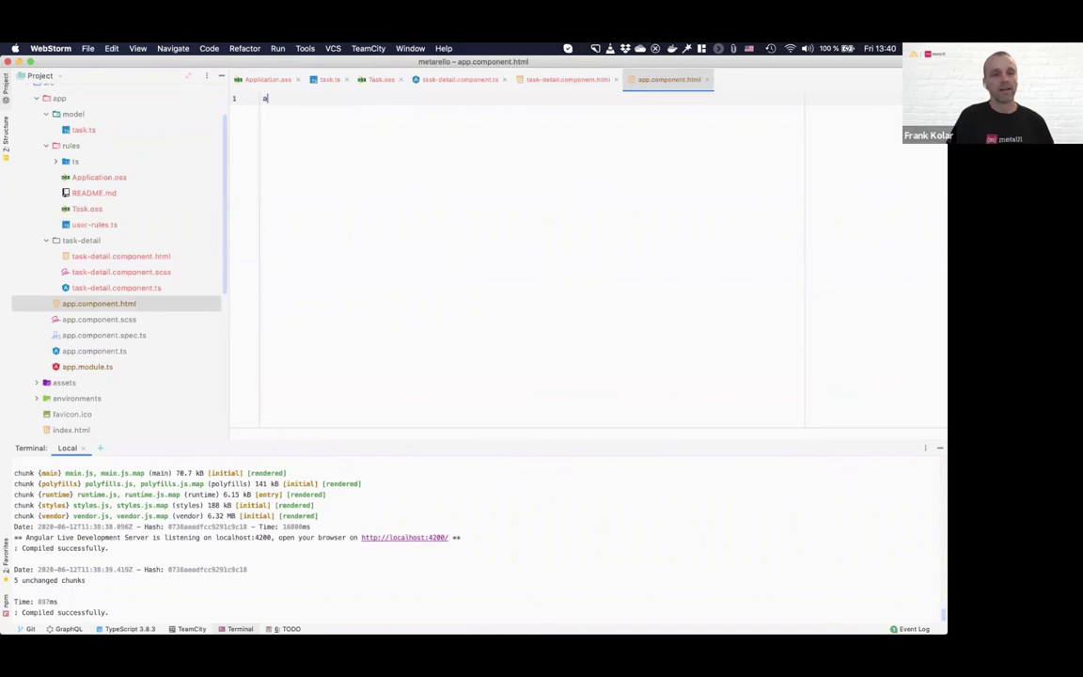
# Add the <app-task-detail></app-task-detail> element to app.component.html so the app renders the task detail.
pyautogui.write('<app-task-detail></app-task-detail>')
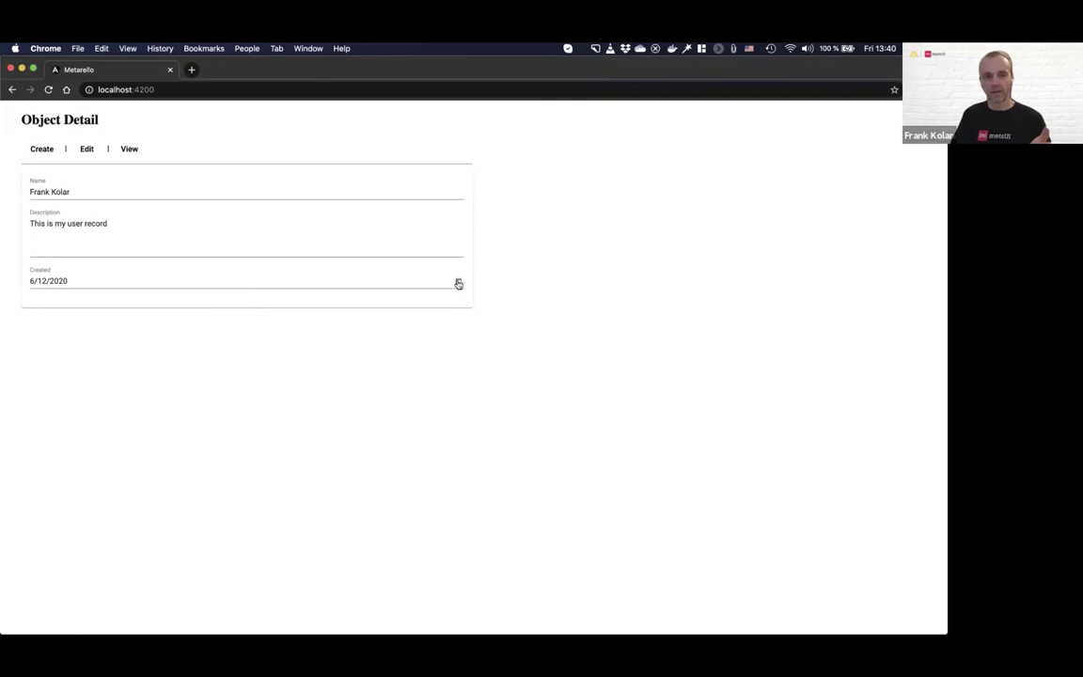
# Switch the Object Detail form to edit mode and add 'Hrllo' to the Description field.
pyautogui.click(87, 148)
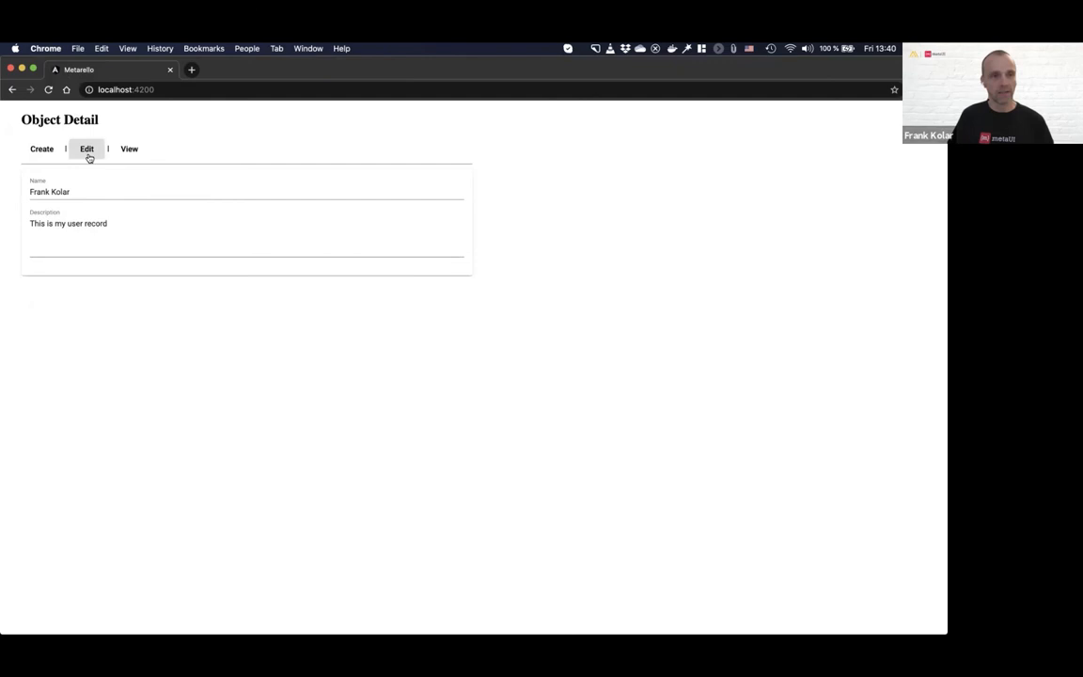
pyautogui.write('Hrllo')
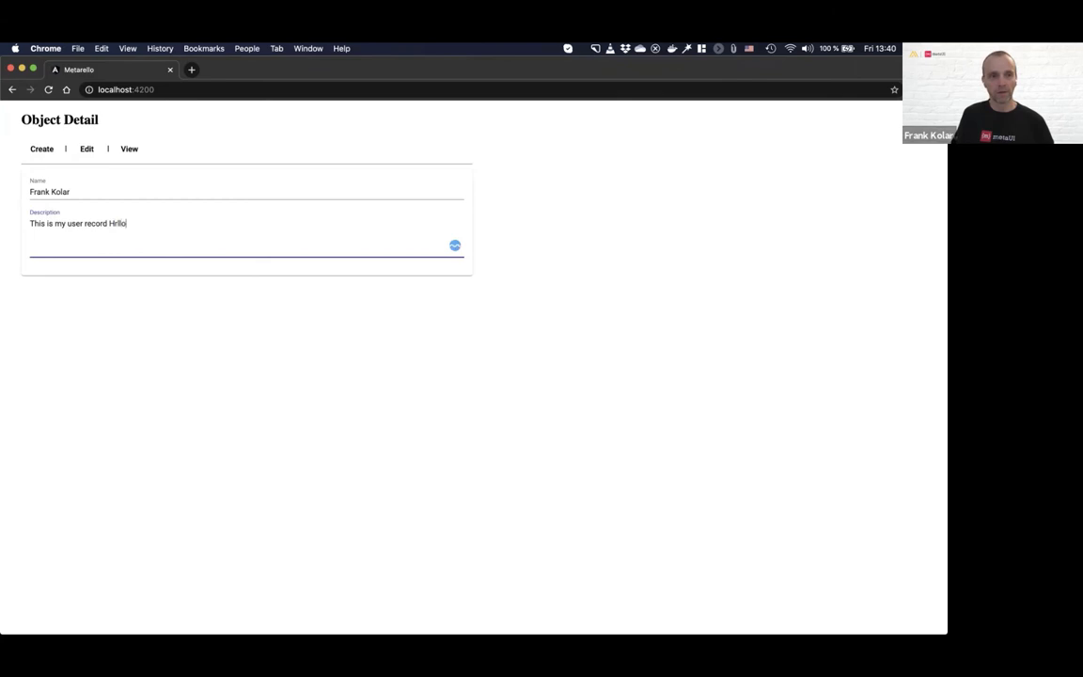